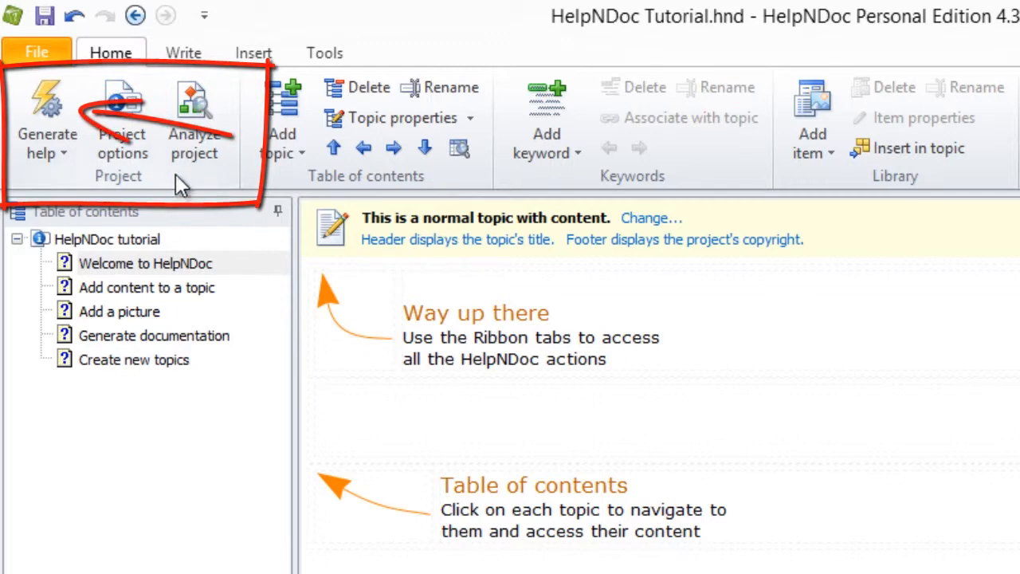
Bring up the Generate documentation dialog listing the chm, html, pdf, Word and compressed PDF builds.
click(44, 111)
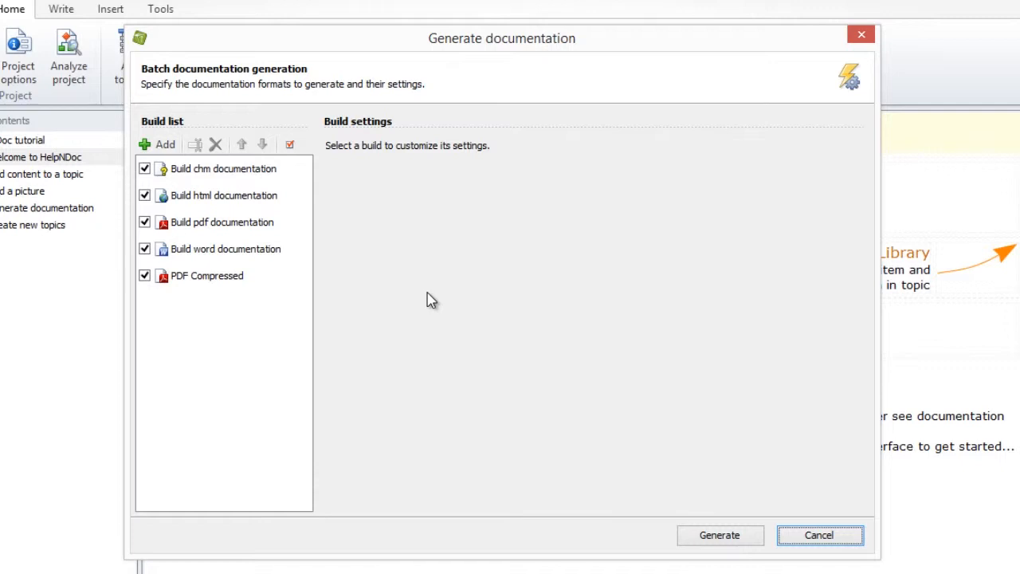
mouse_move(484, 340)
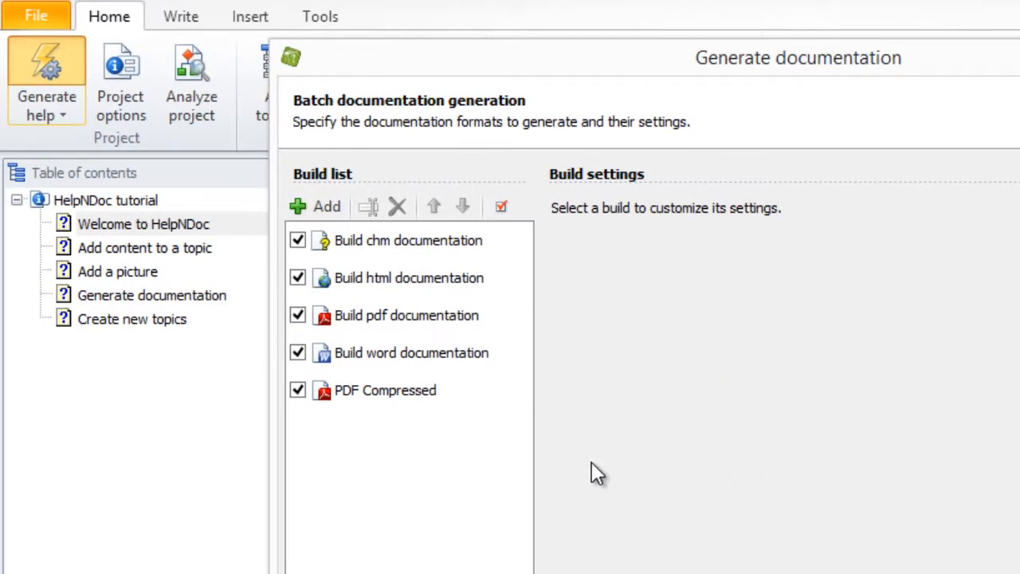
Move the PDF Compressed build up two places so it sits second, right after chm.
click(392, 389)
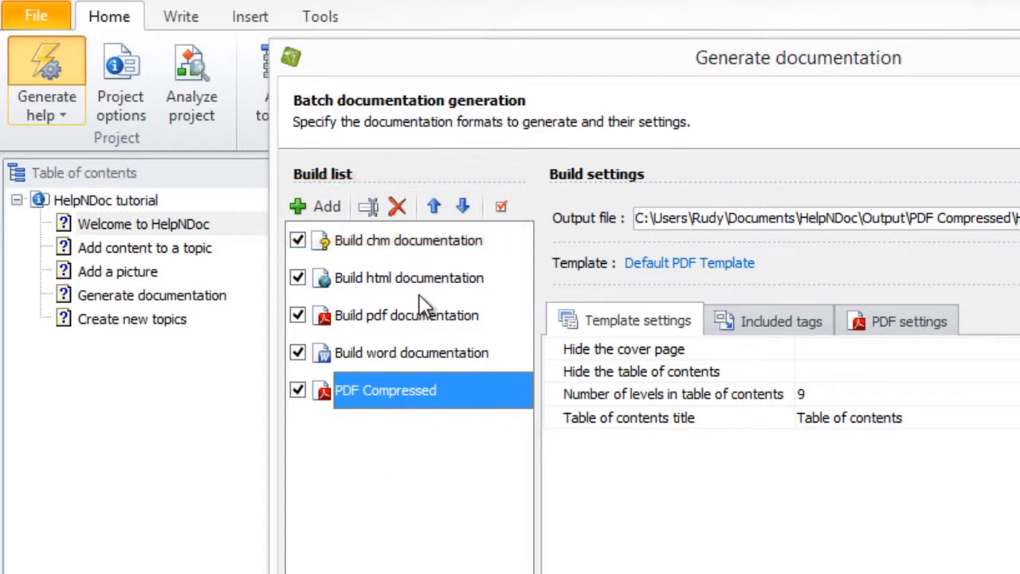
click(433, 207)
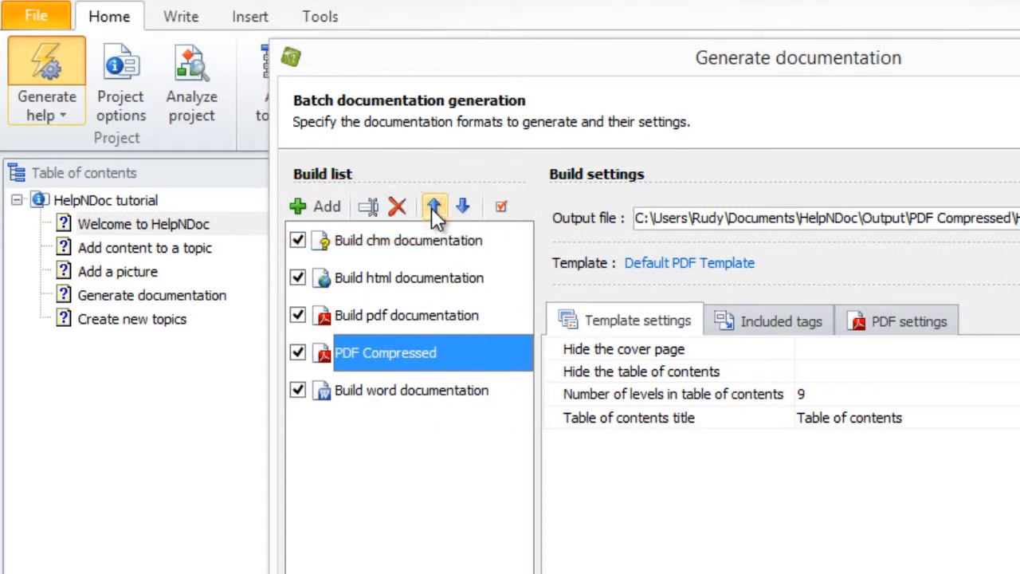
click(433, 208)
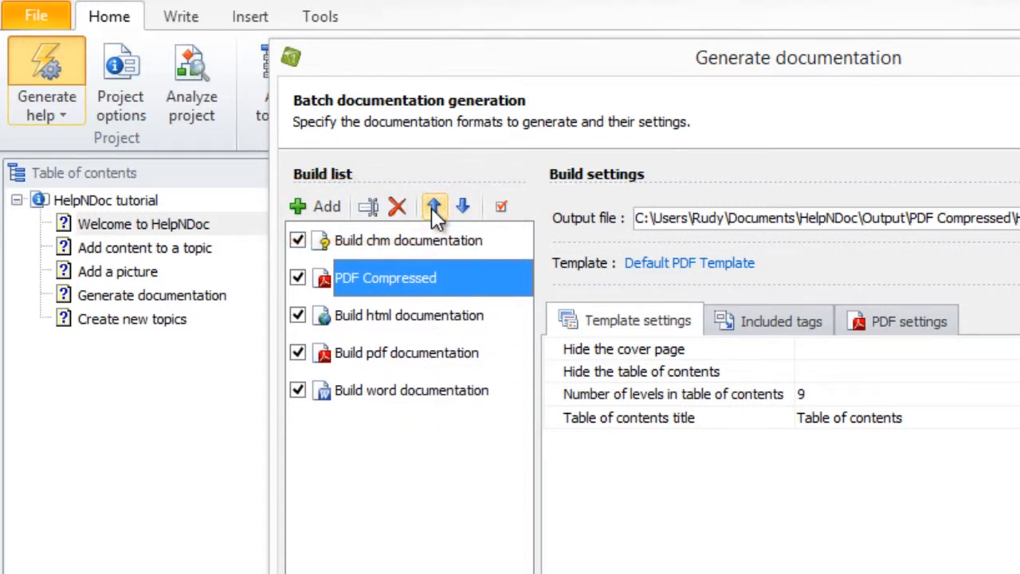
mouse_move(446, 539)
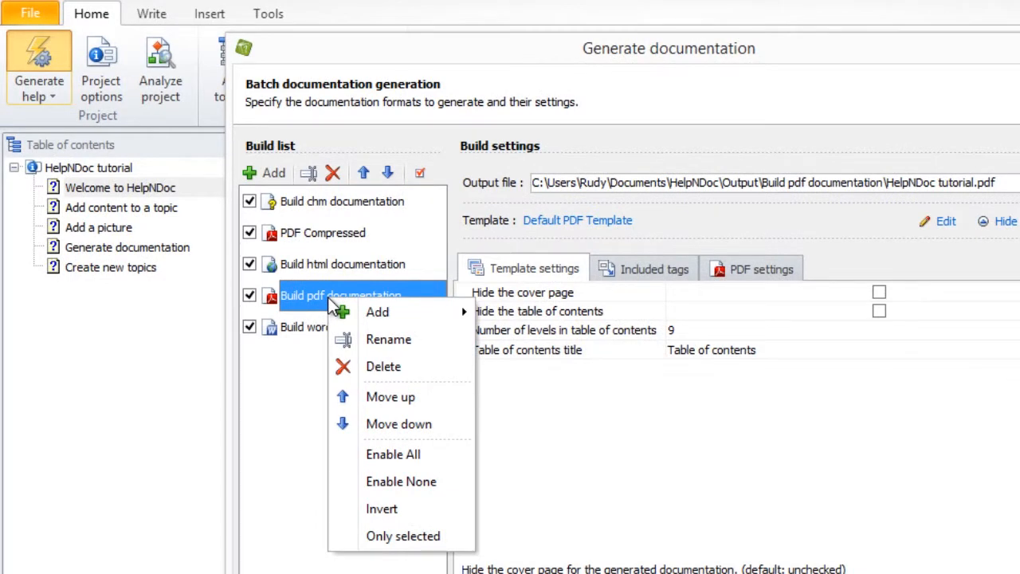
mouse_move(391, 397)
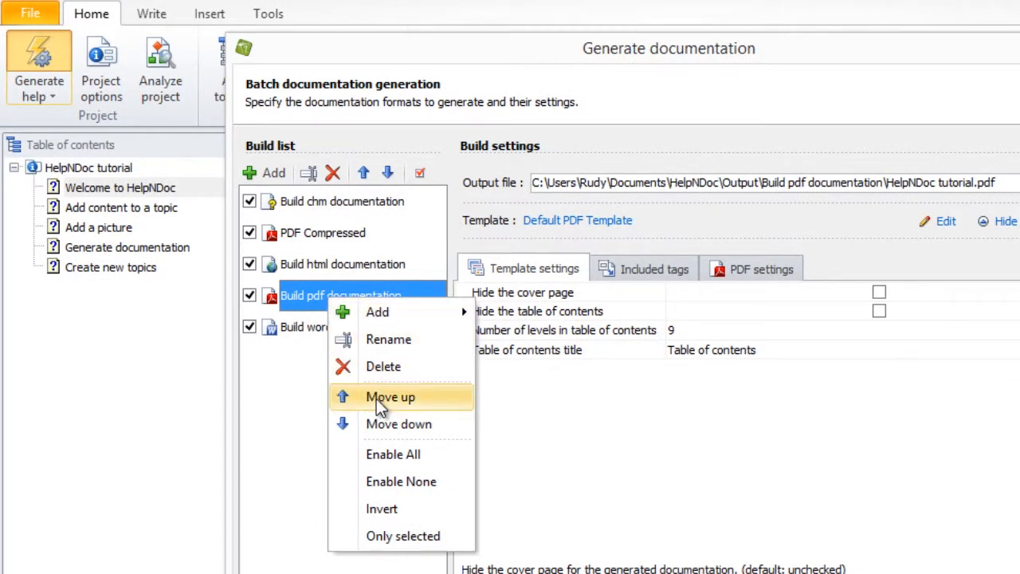
Move the pdf documentation build up twice via its context menu, placing it ahead of PDF Compressed.
click(391, 395)
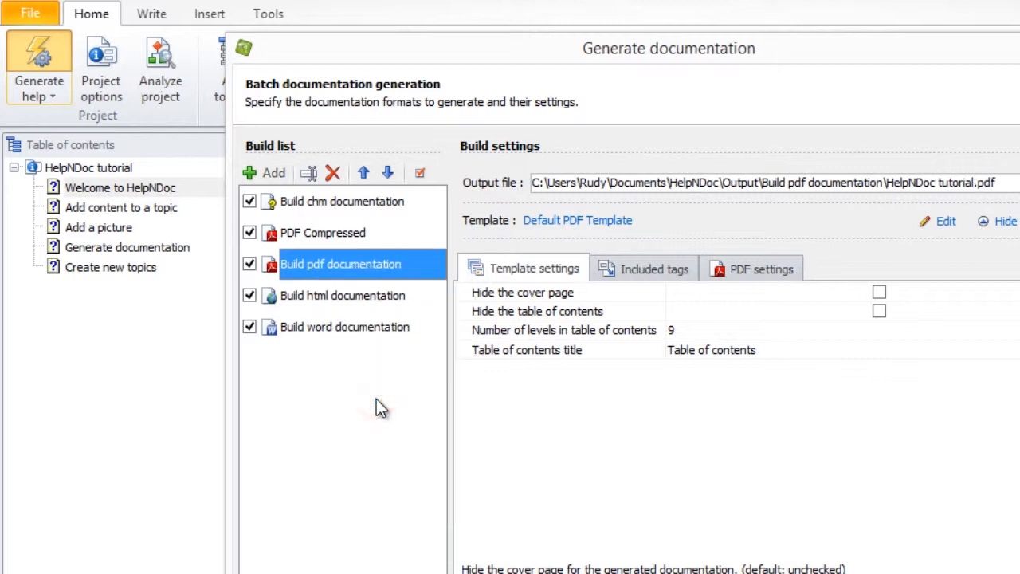
mouse_move(333, 274)
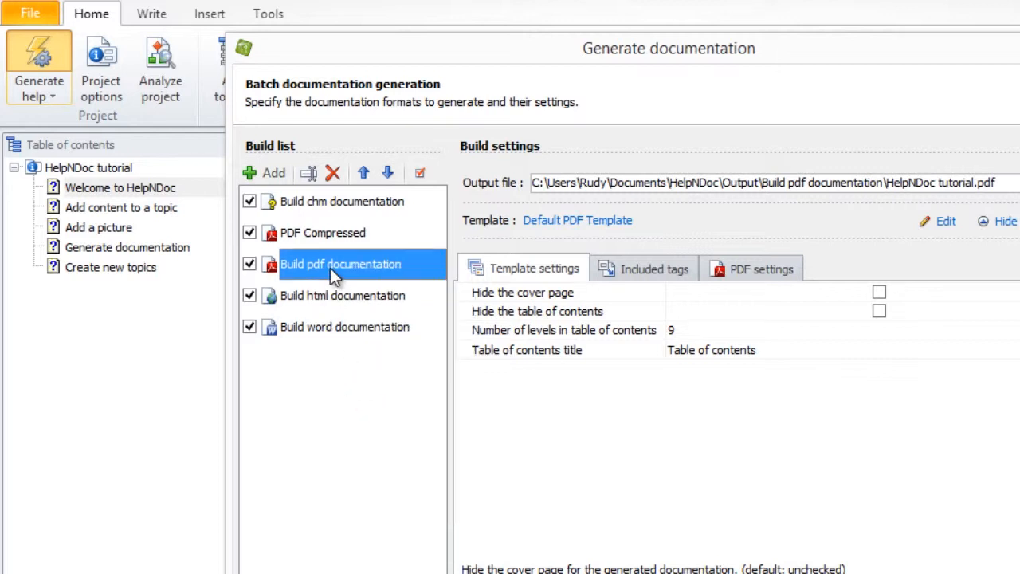
right_click(341, 265)
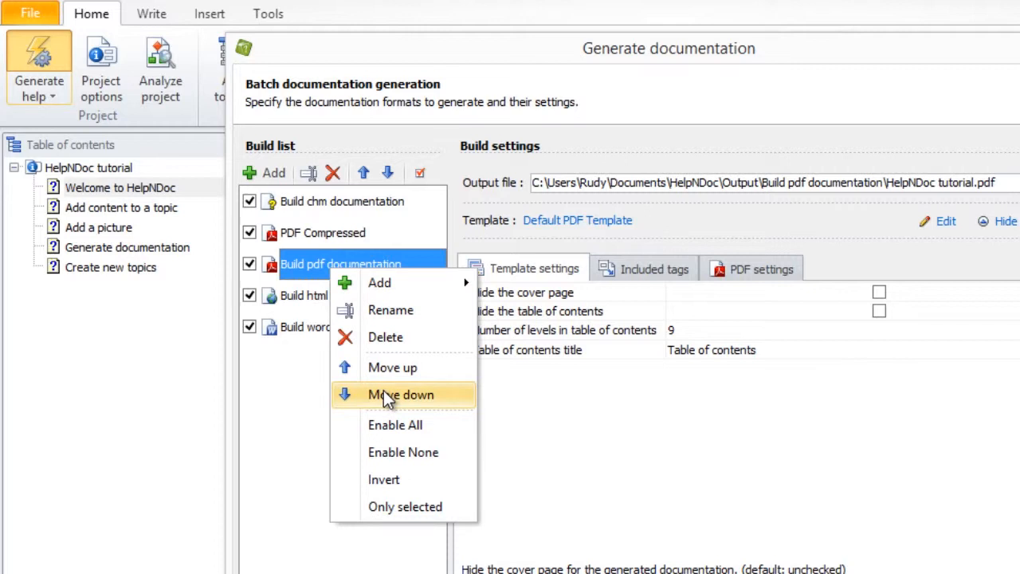
click(401, 395)
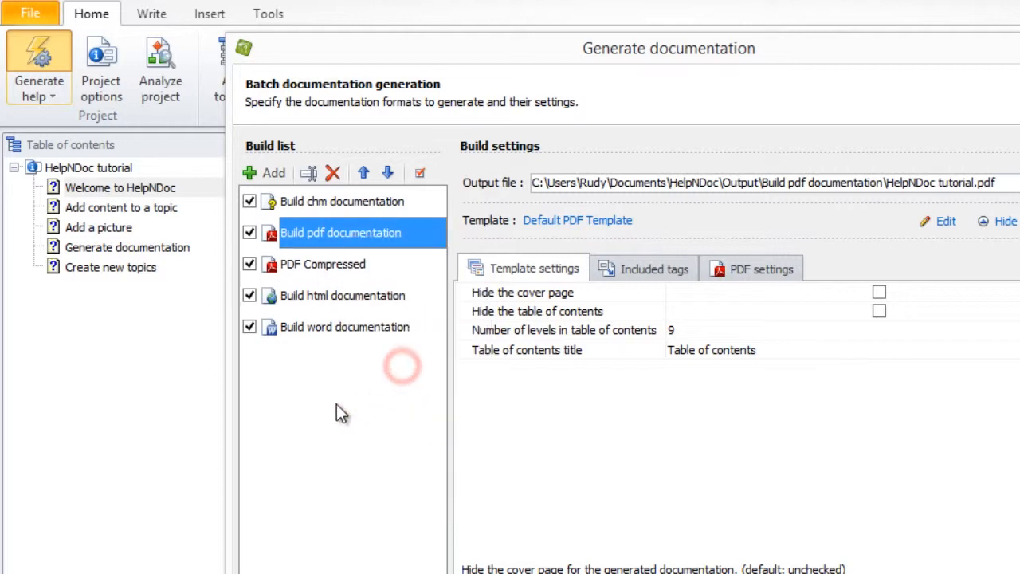
mouse_move(325, 424)
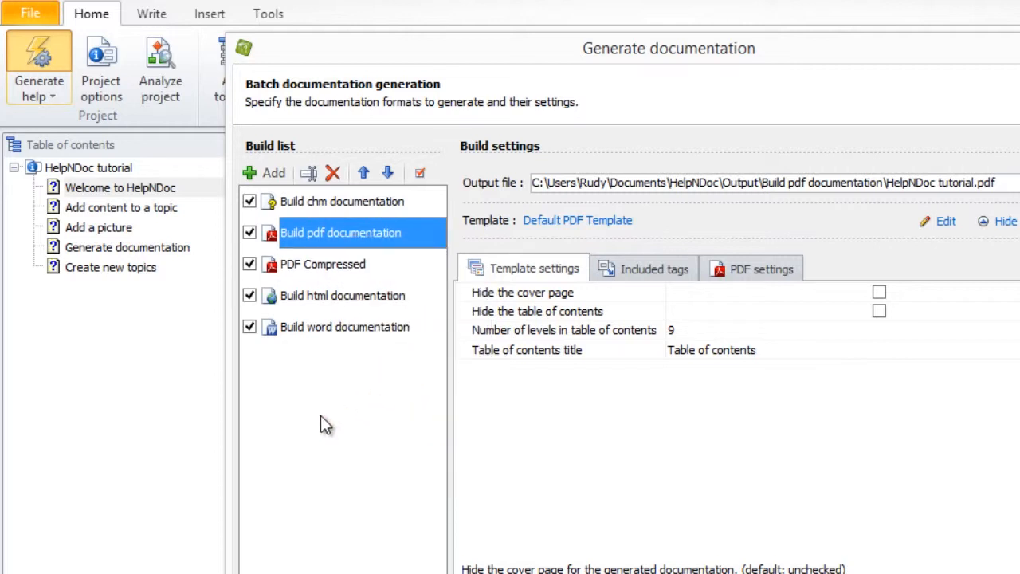
mouse_move(526, 477)
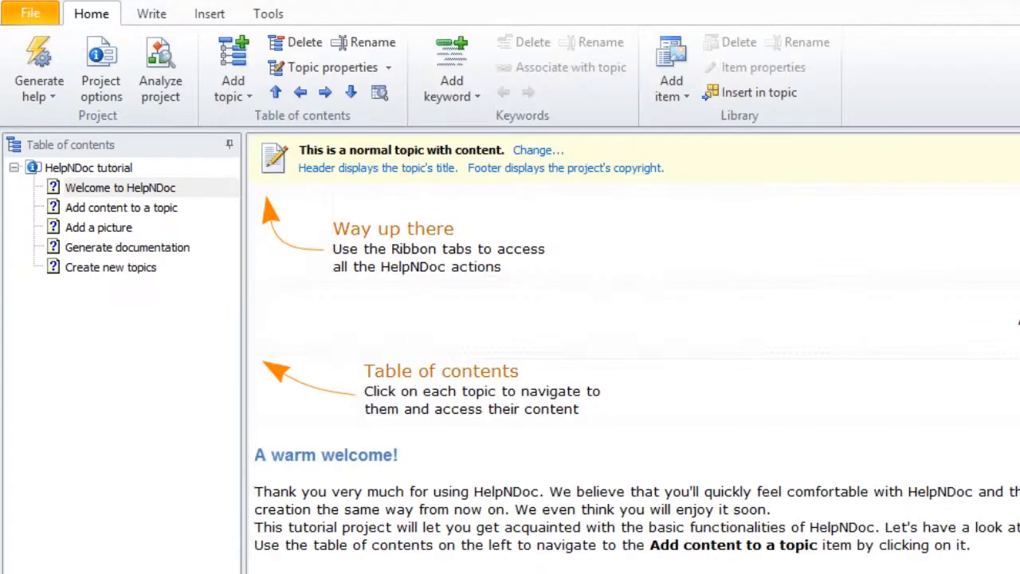
Quick-generate the PDF documentation, producing HelpNDoc tutorial.pdf, and dismiss the results log.
click(38, 72)
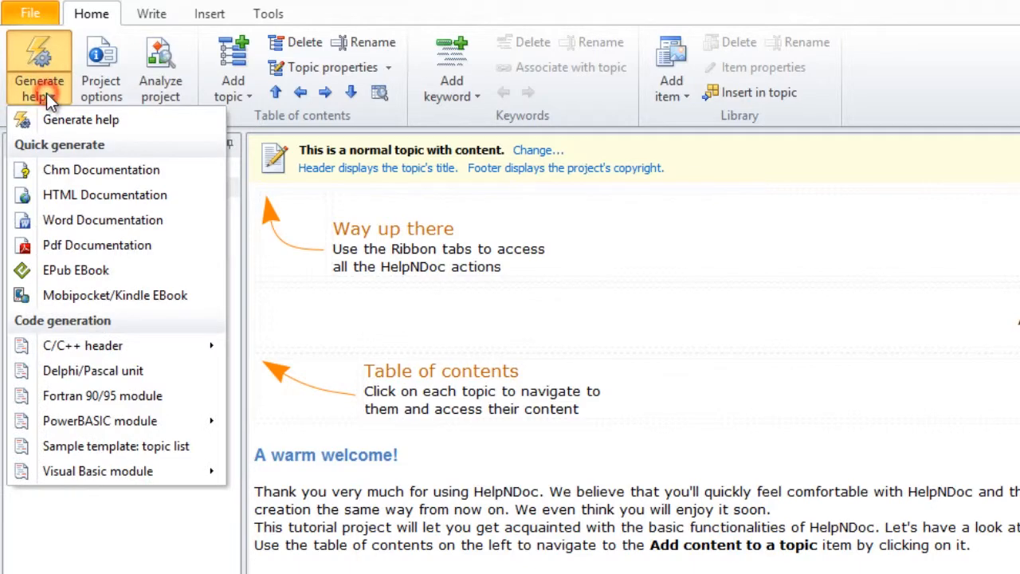
mouse_move(76, 242)
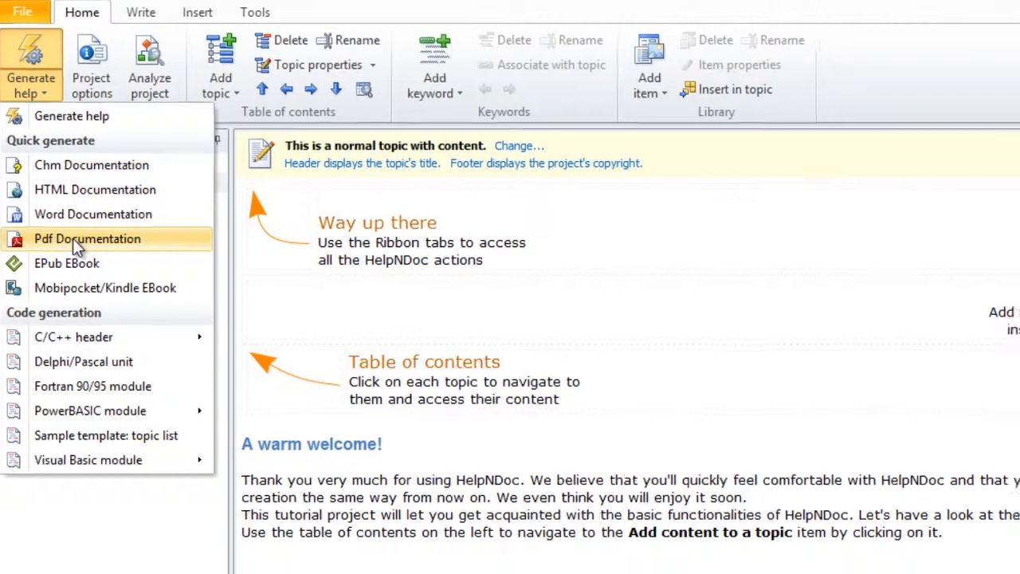
click(88, 239)
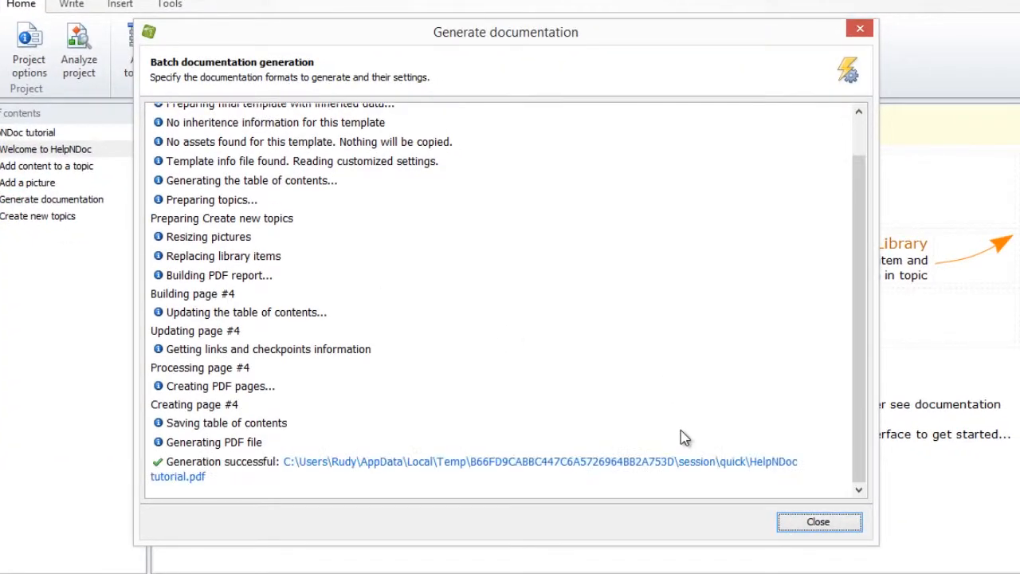
click(817, 523)
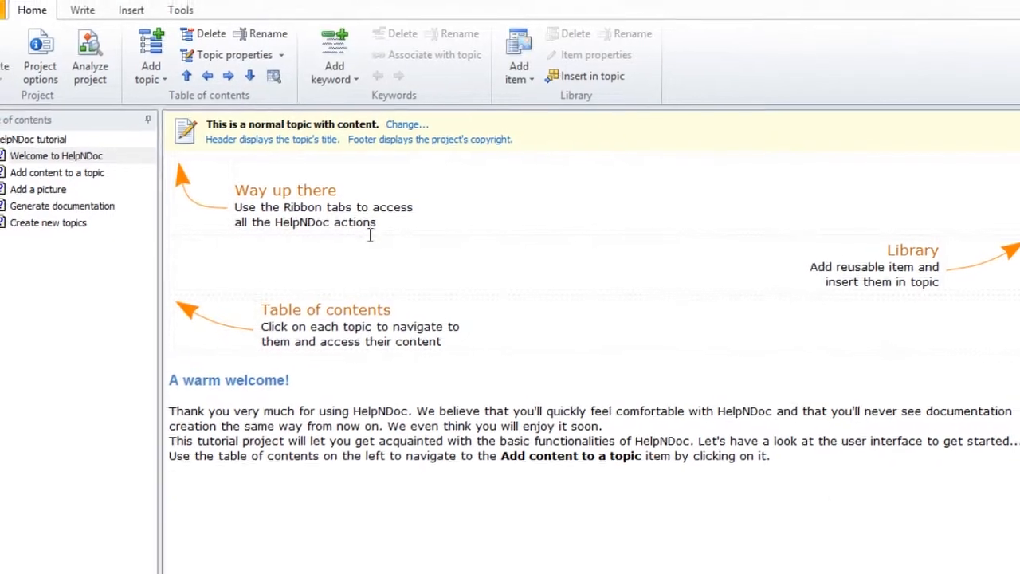
Reopen the build list and move the pdf documentation build down to third, below PDF Compressed.
click(32, 77)
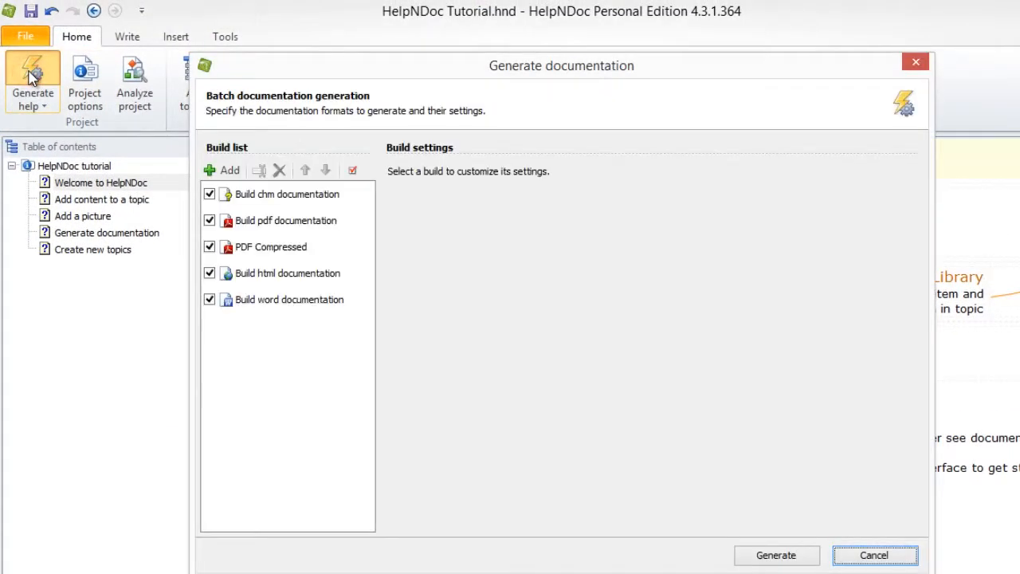
mouse_move(246, 338)
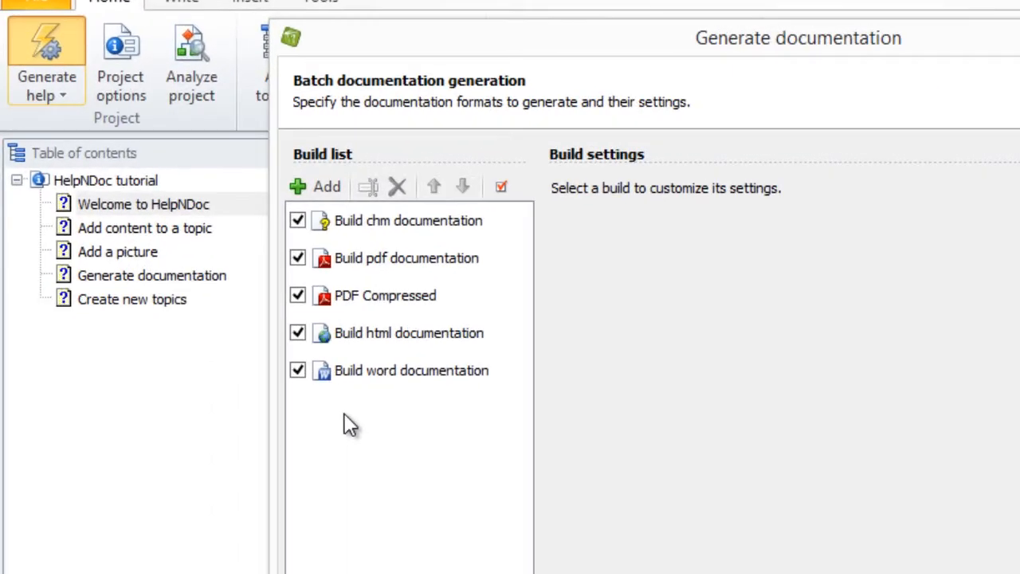
mouse_move(408, 268)
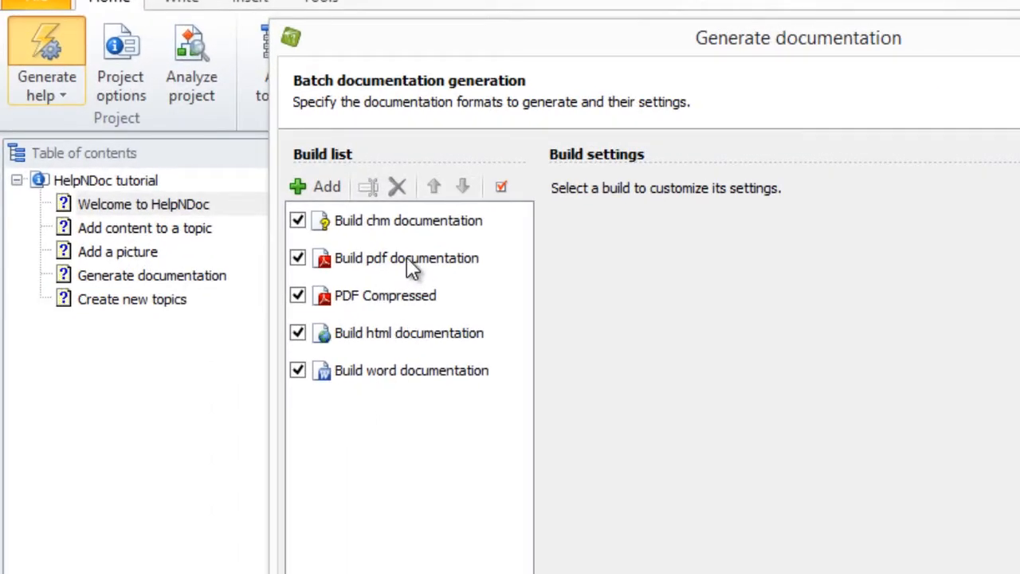
click(406, 258)
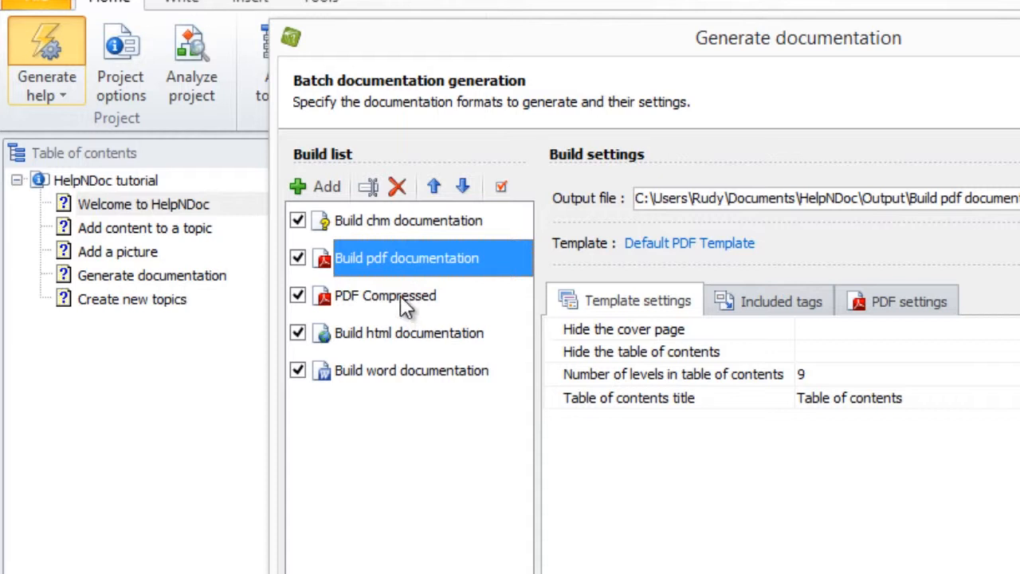
click(420, 258)
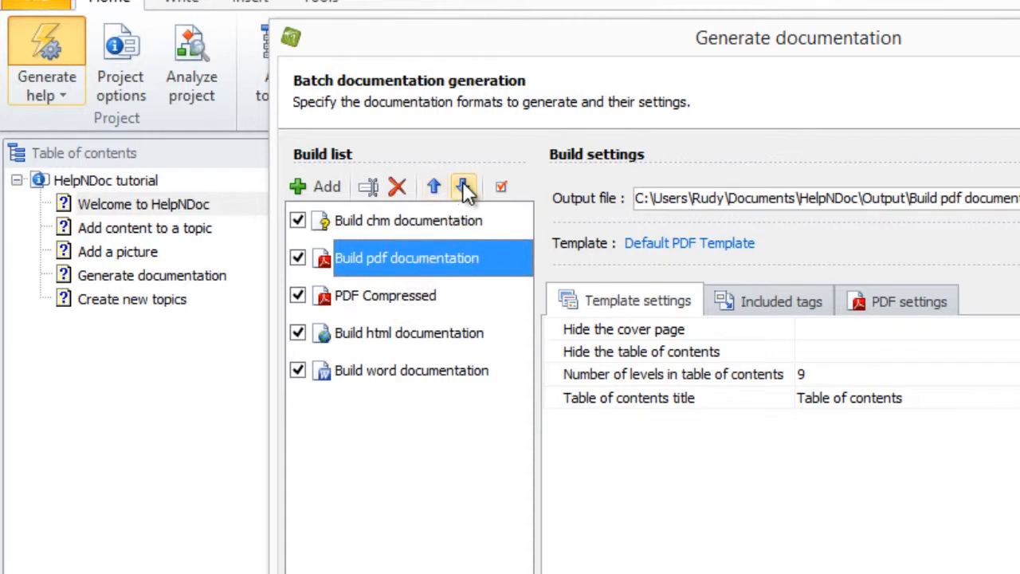
click(462, 186)
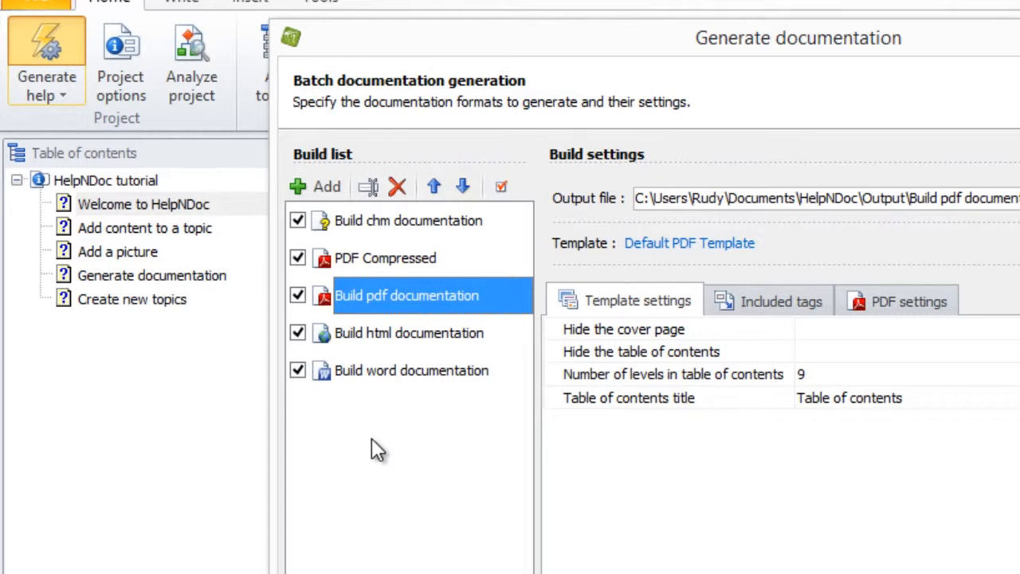